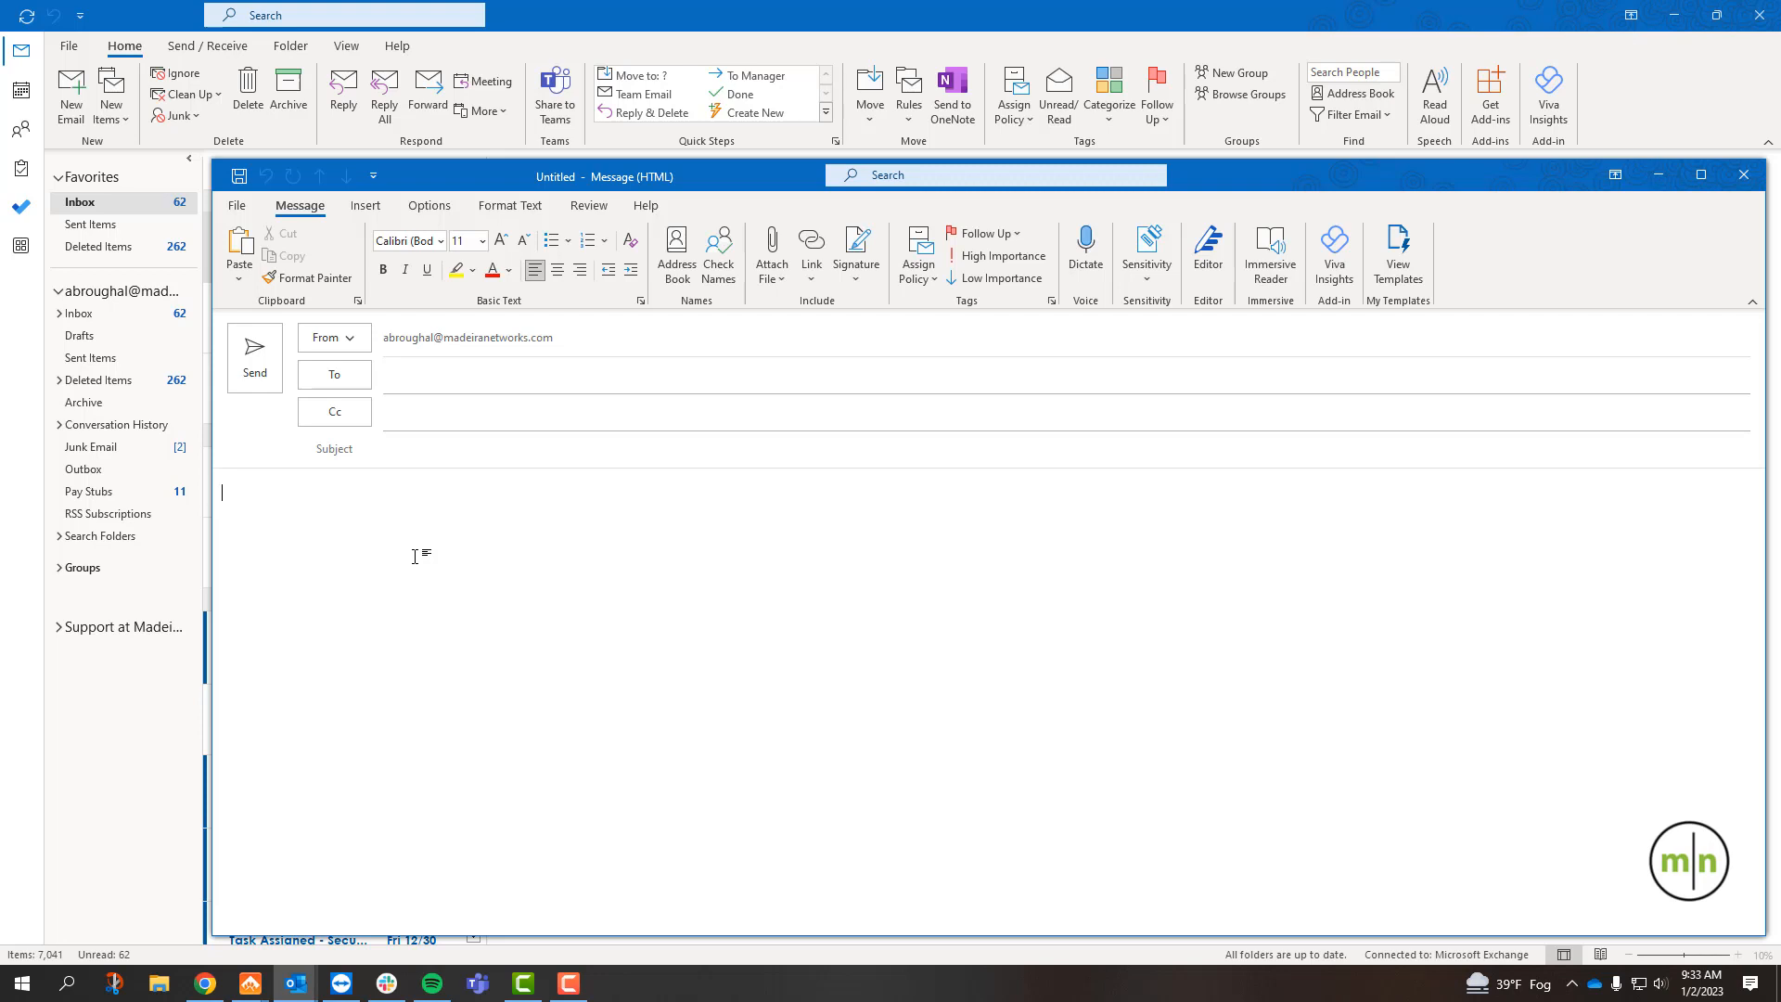
Show the Options ribbon for the new blank message
{"action": "left_click", "coordinate": [236, 206]}
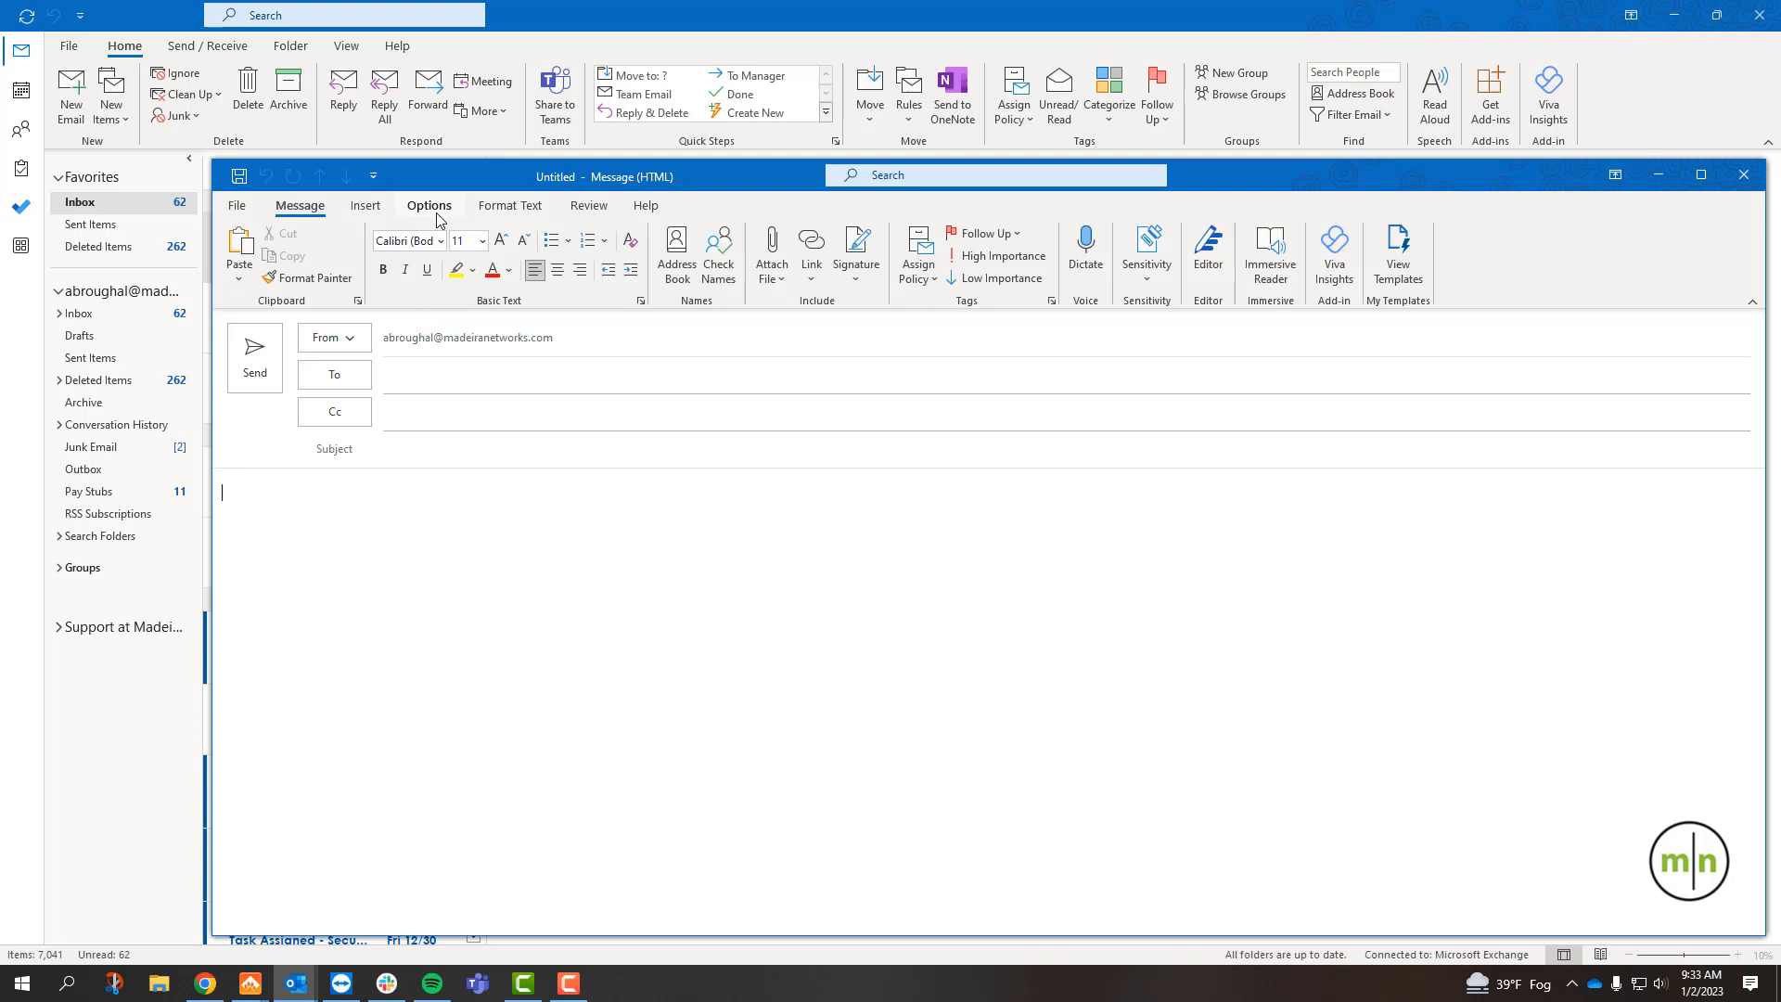
{"action": "left_click", "coordinate": [429, 206]}
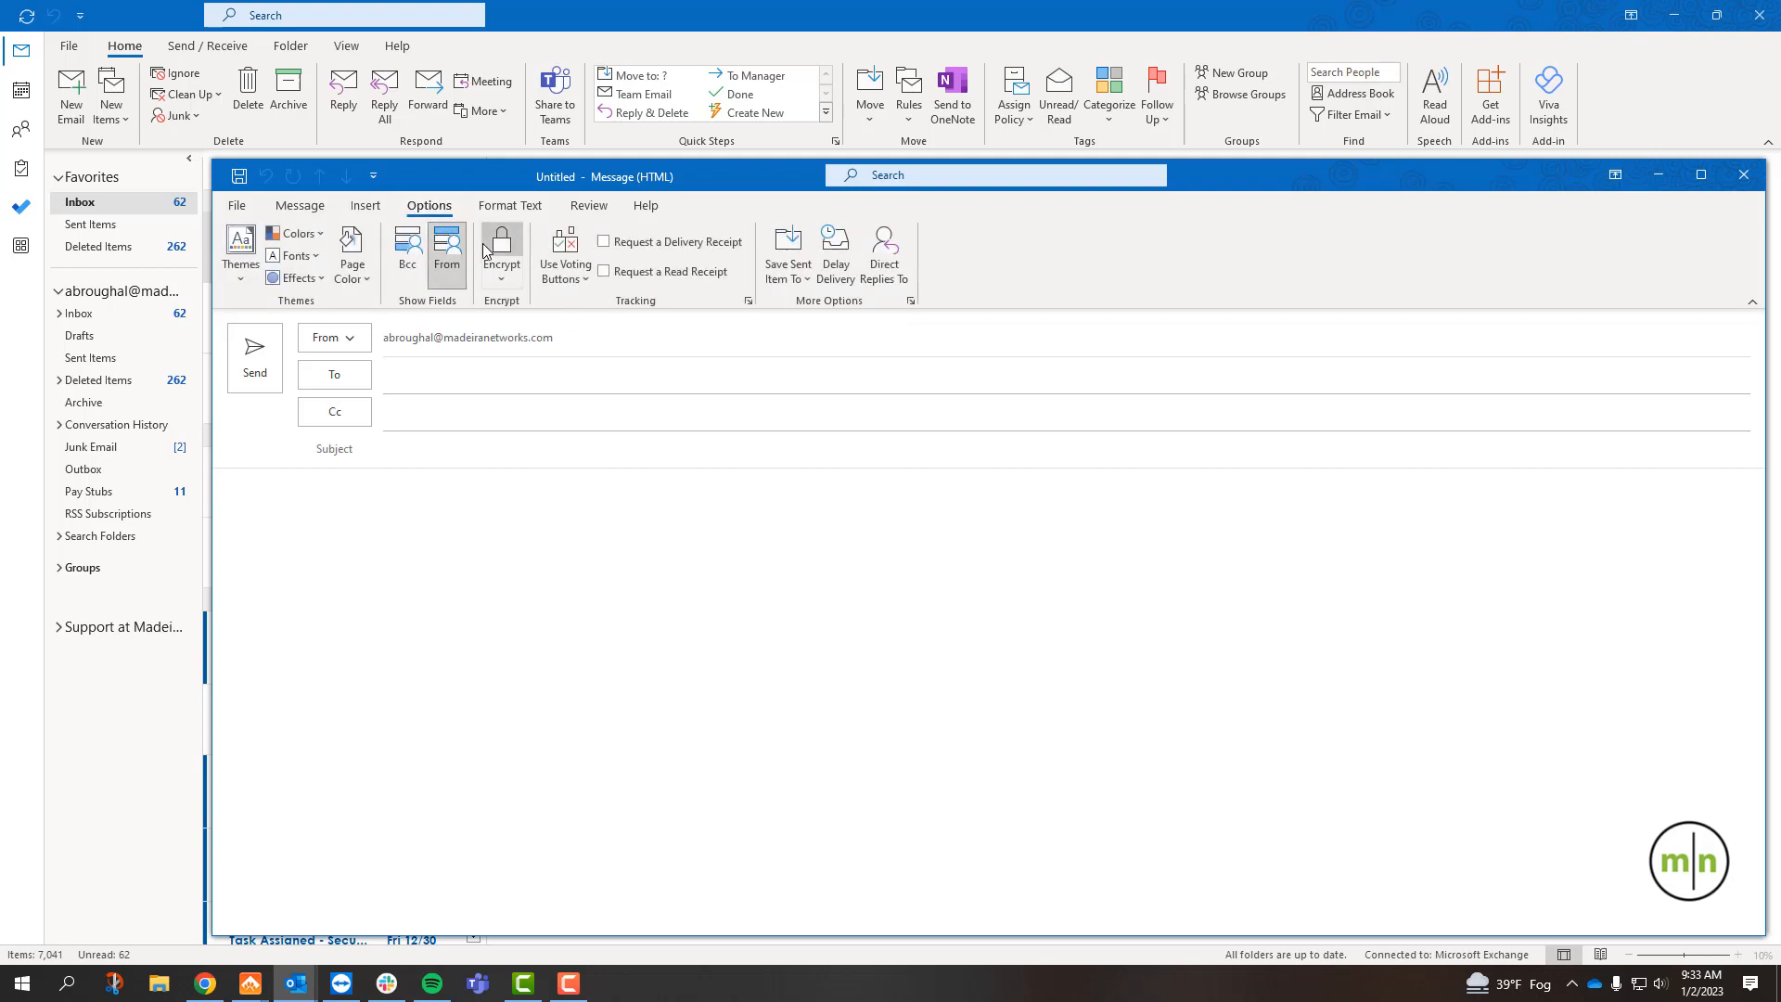
Send an Encrypt-Only email to recipient 'bro' with subject and body 'Test'
{"action": "left_click", "coordinate": [499, 246]}
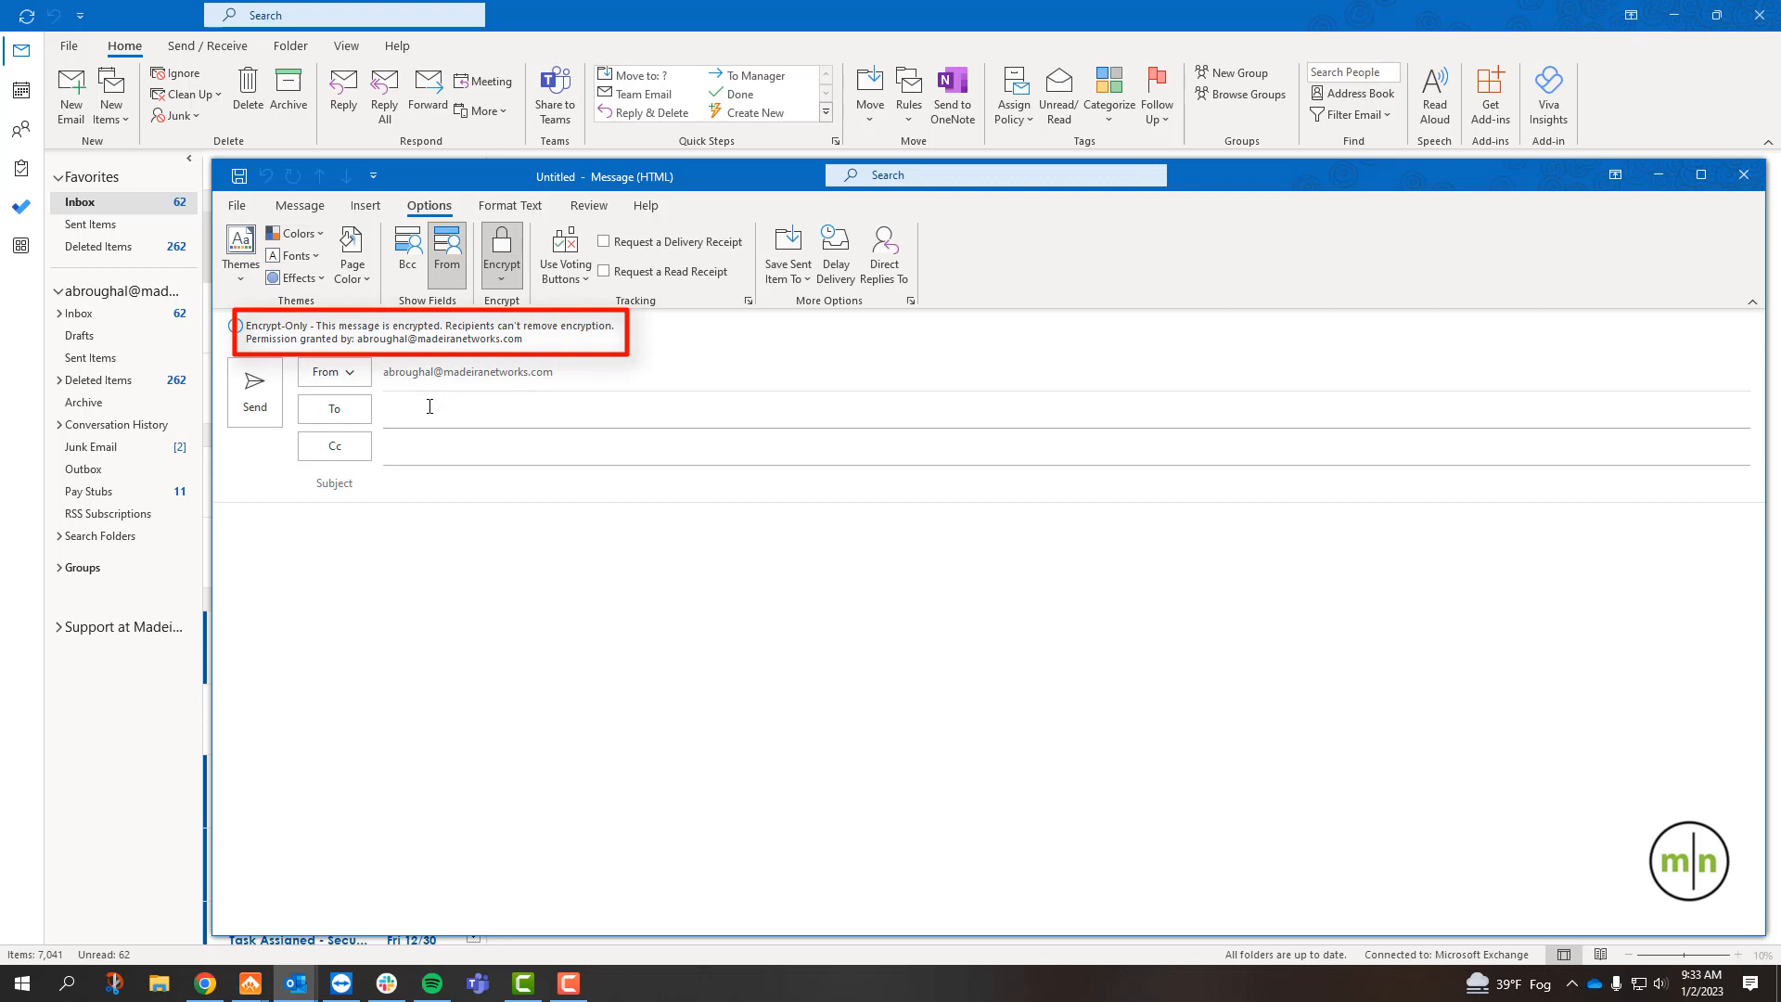
{"action": "type", "text": "bro"}
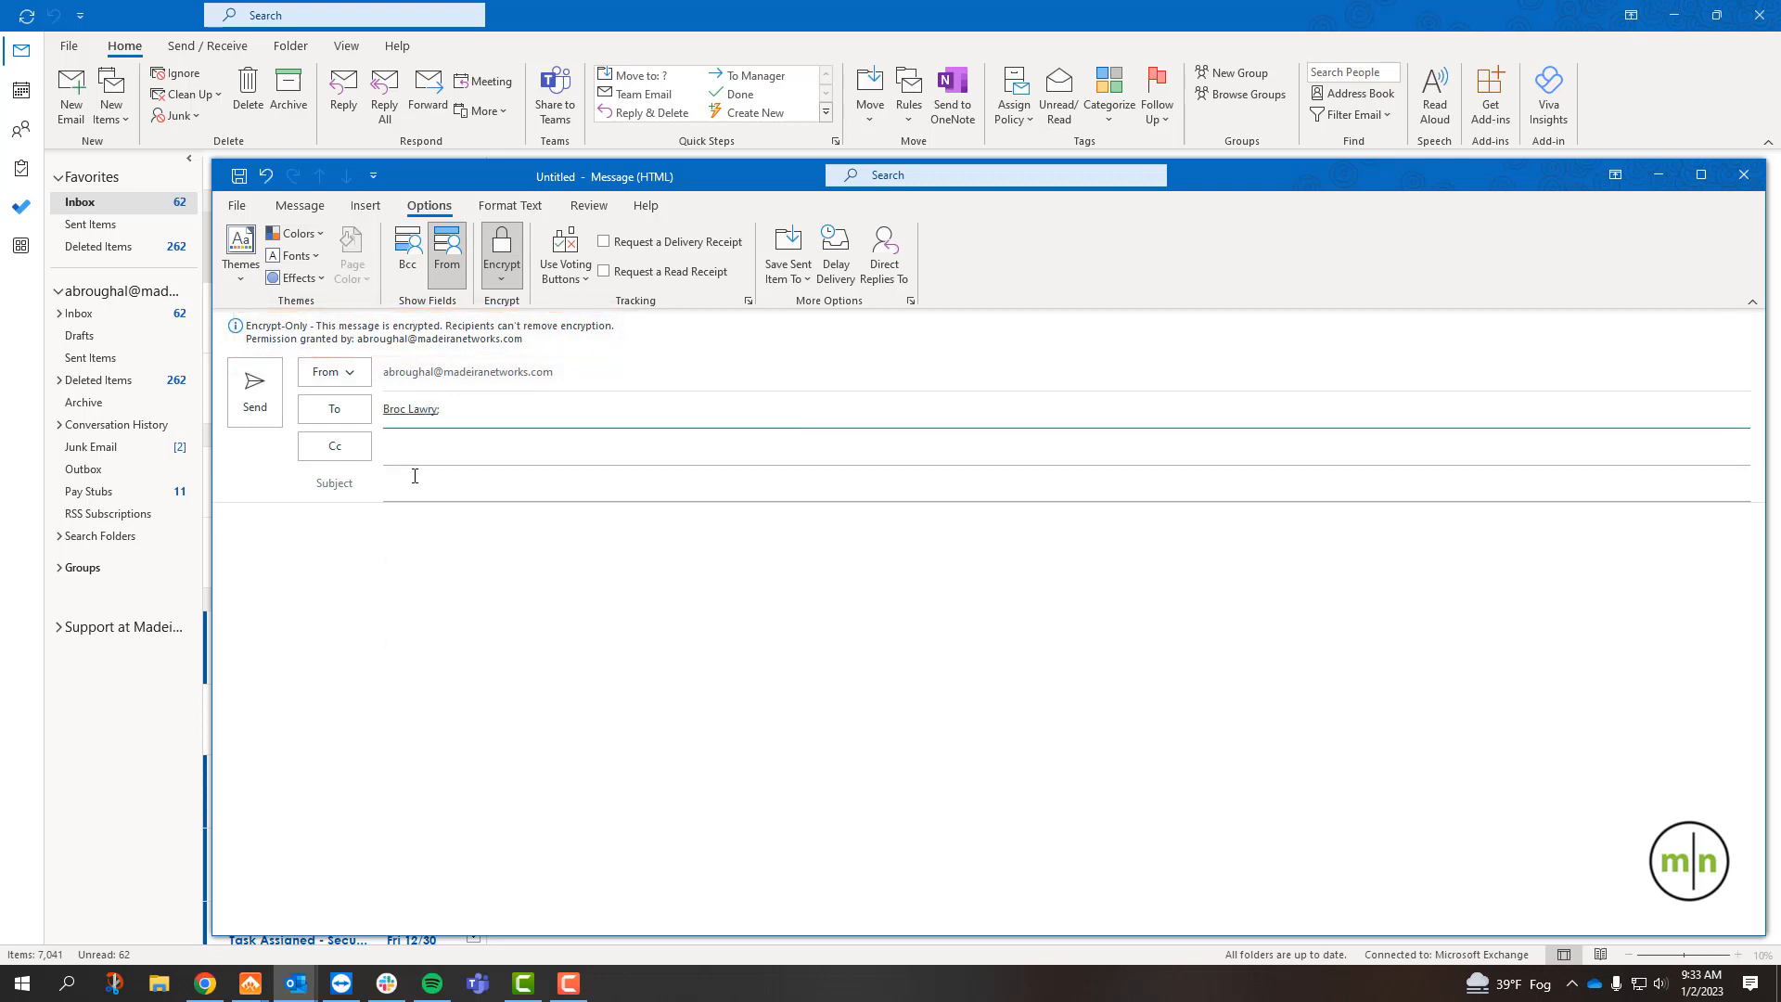
{"action": "type", "text": "Test"}
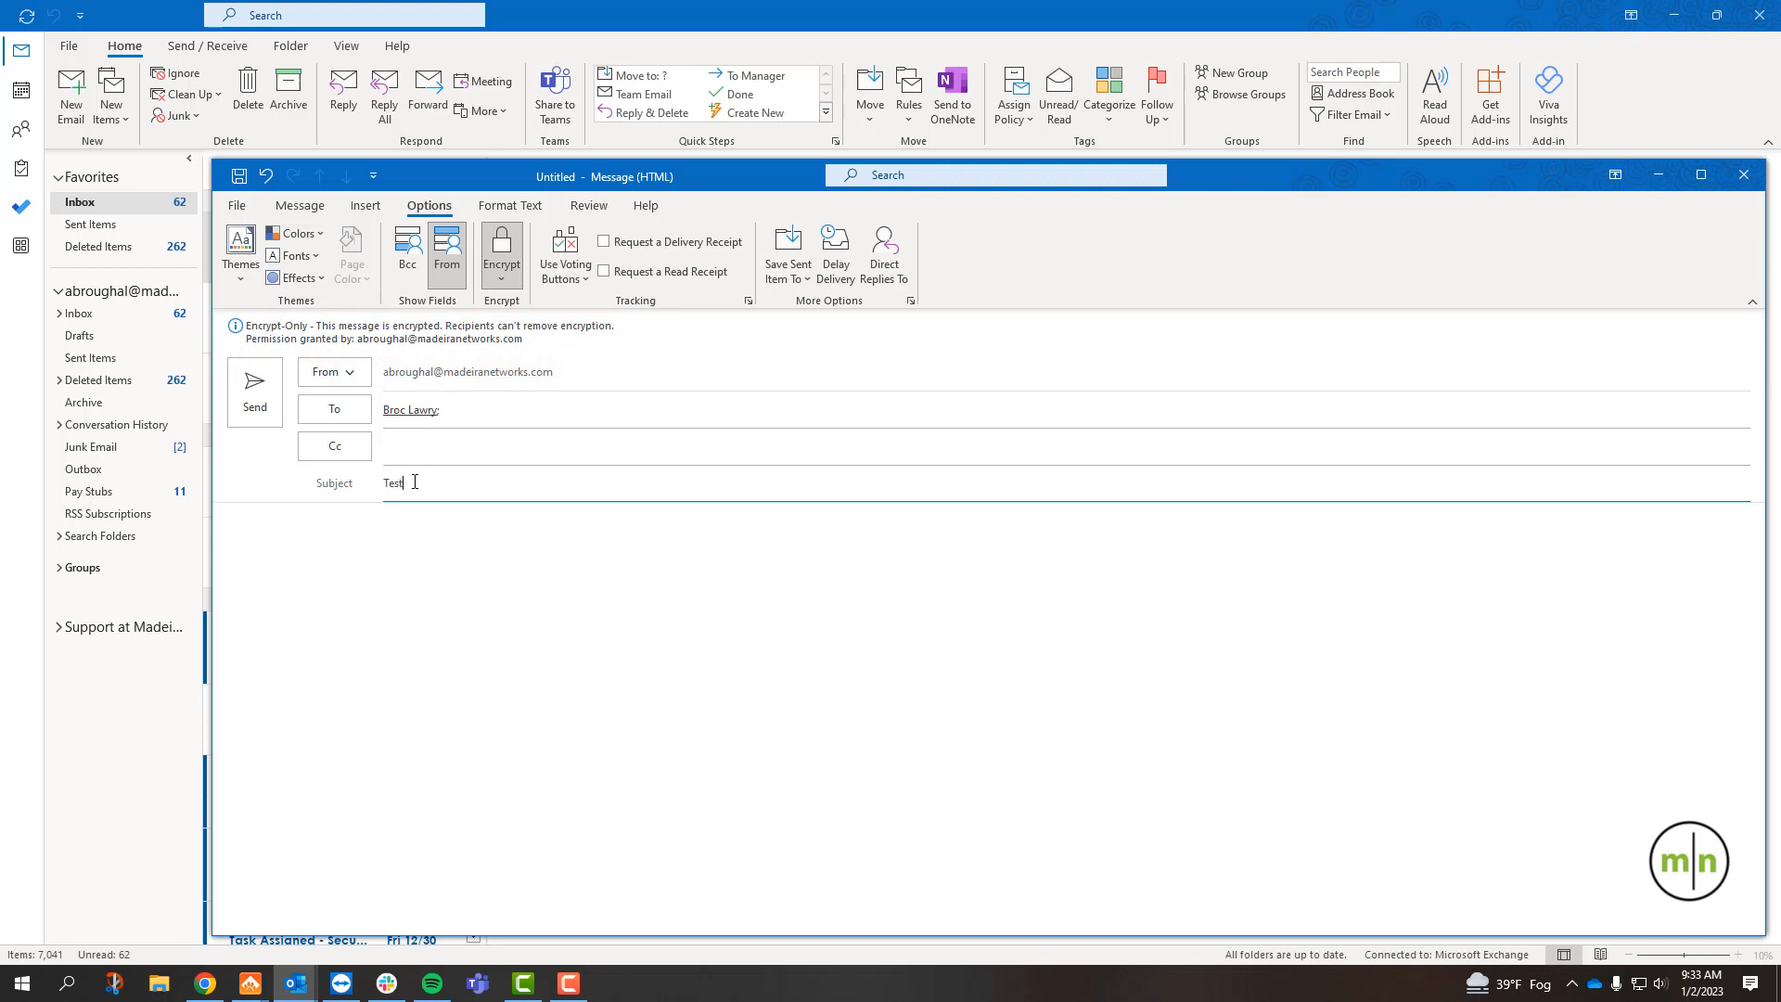
{"action": "type", "text": "Test"}
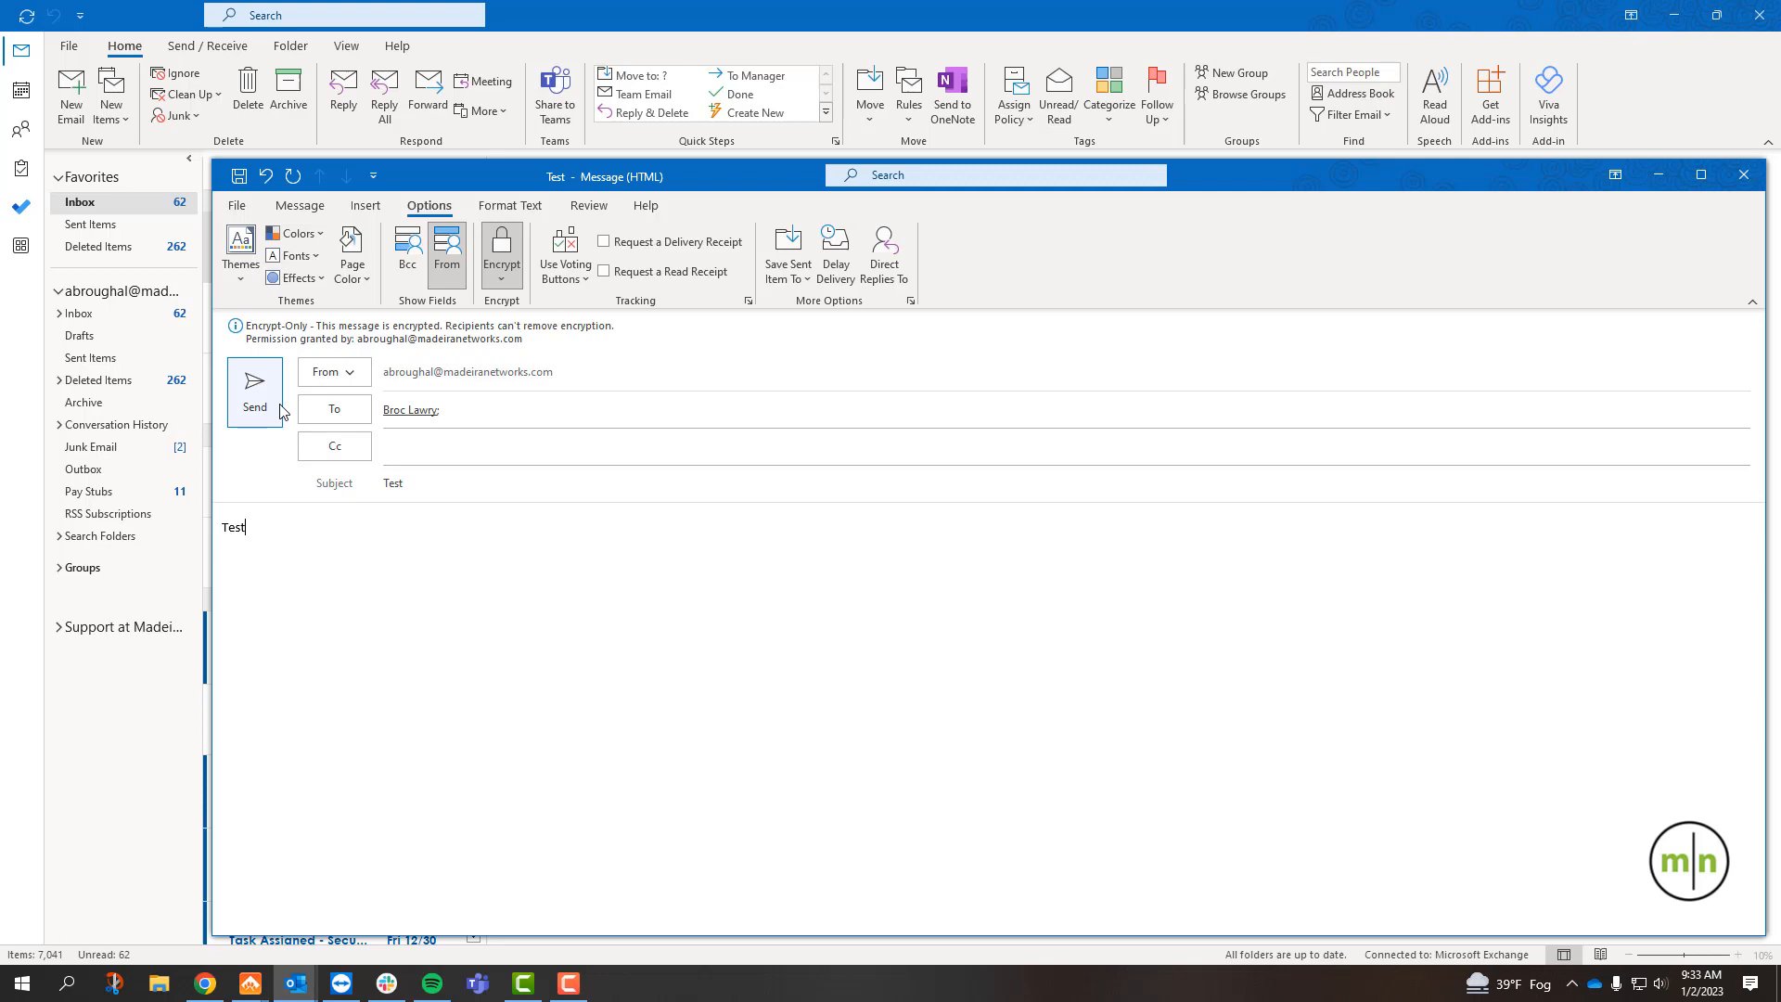
{"action": "left_click", "coordinate": [254, 391]}
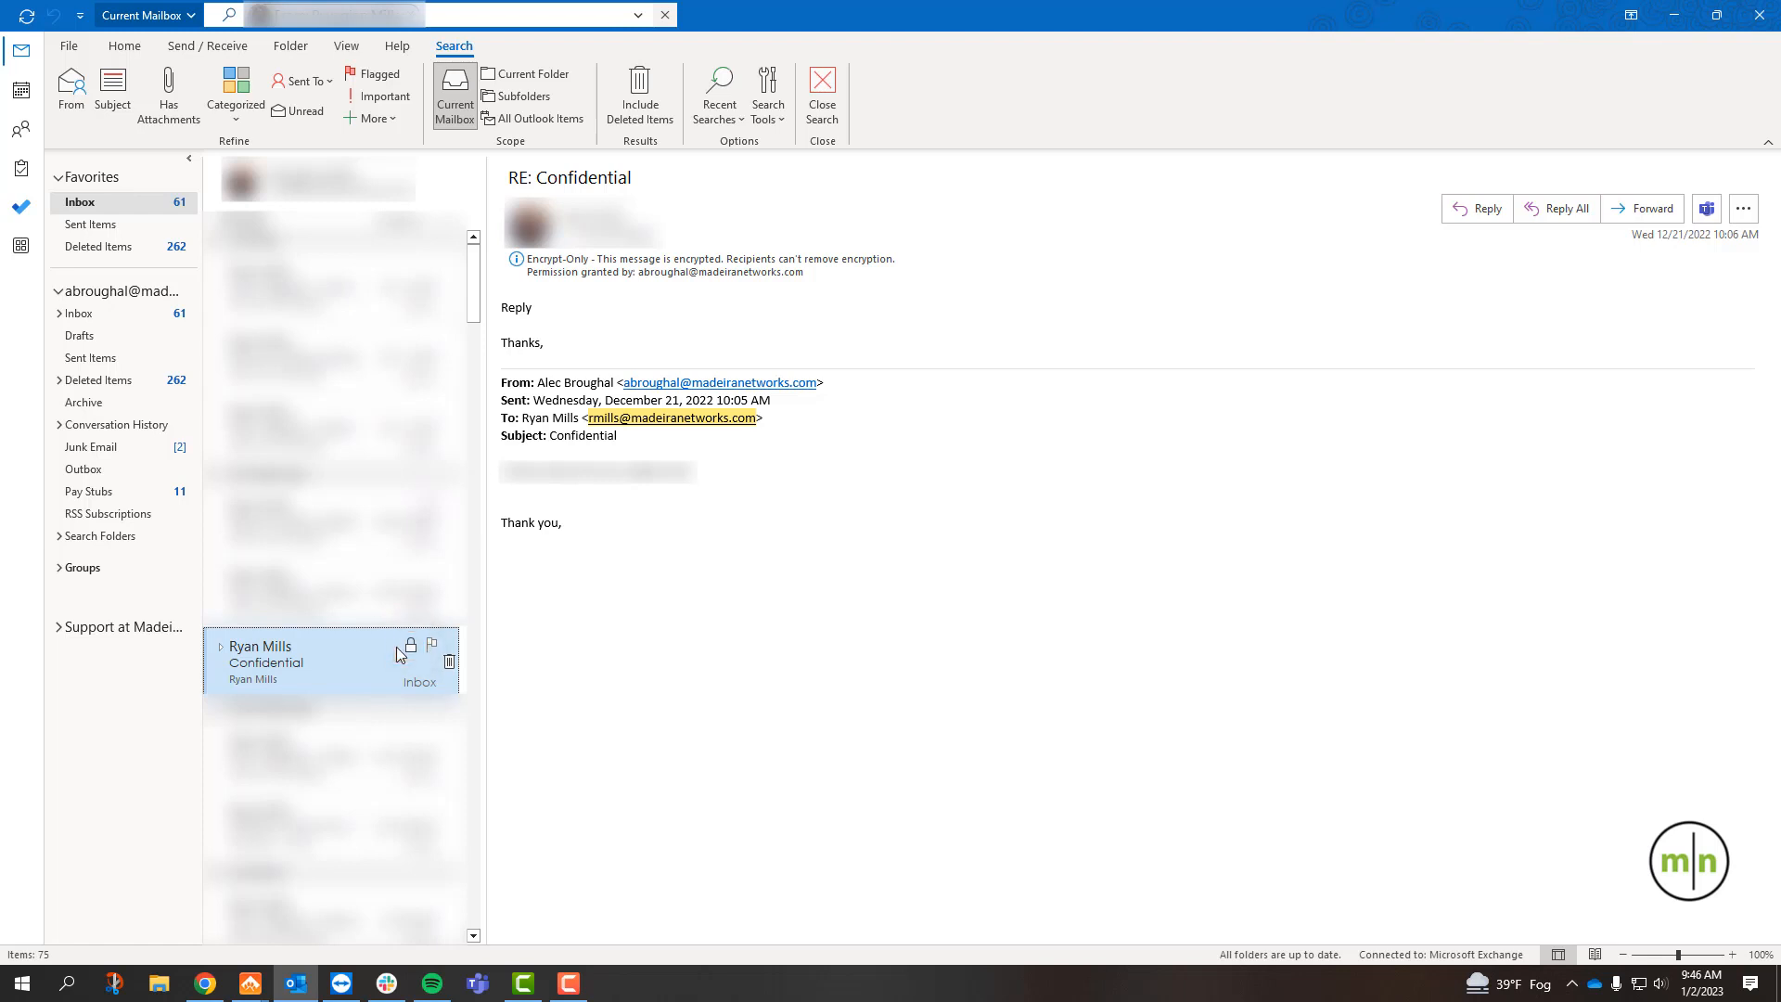
Open the encrypted 'RE: Confidential' reply in its own window
{"action": "double_click", "coordinate": [330, 660]}
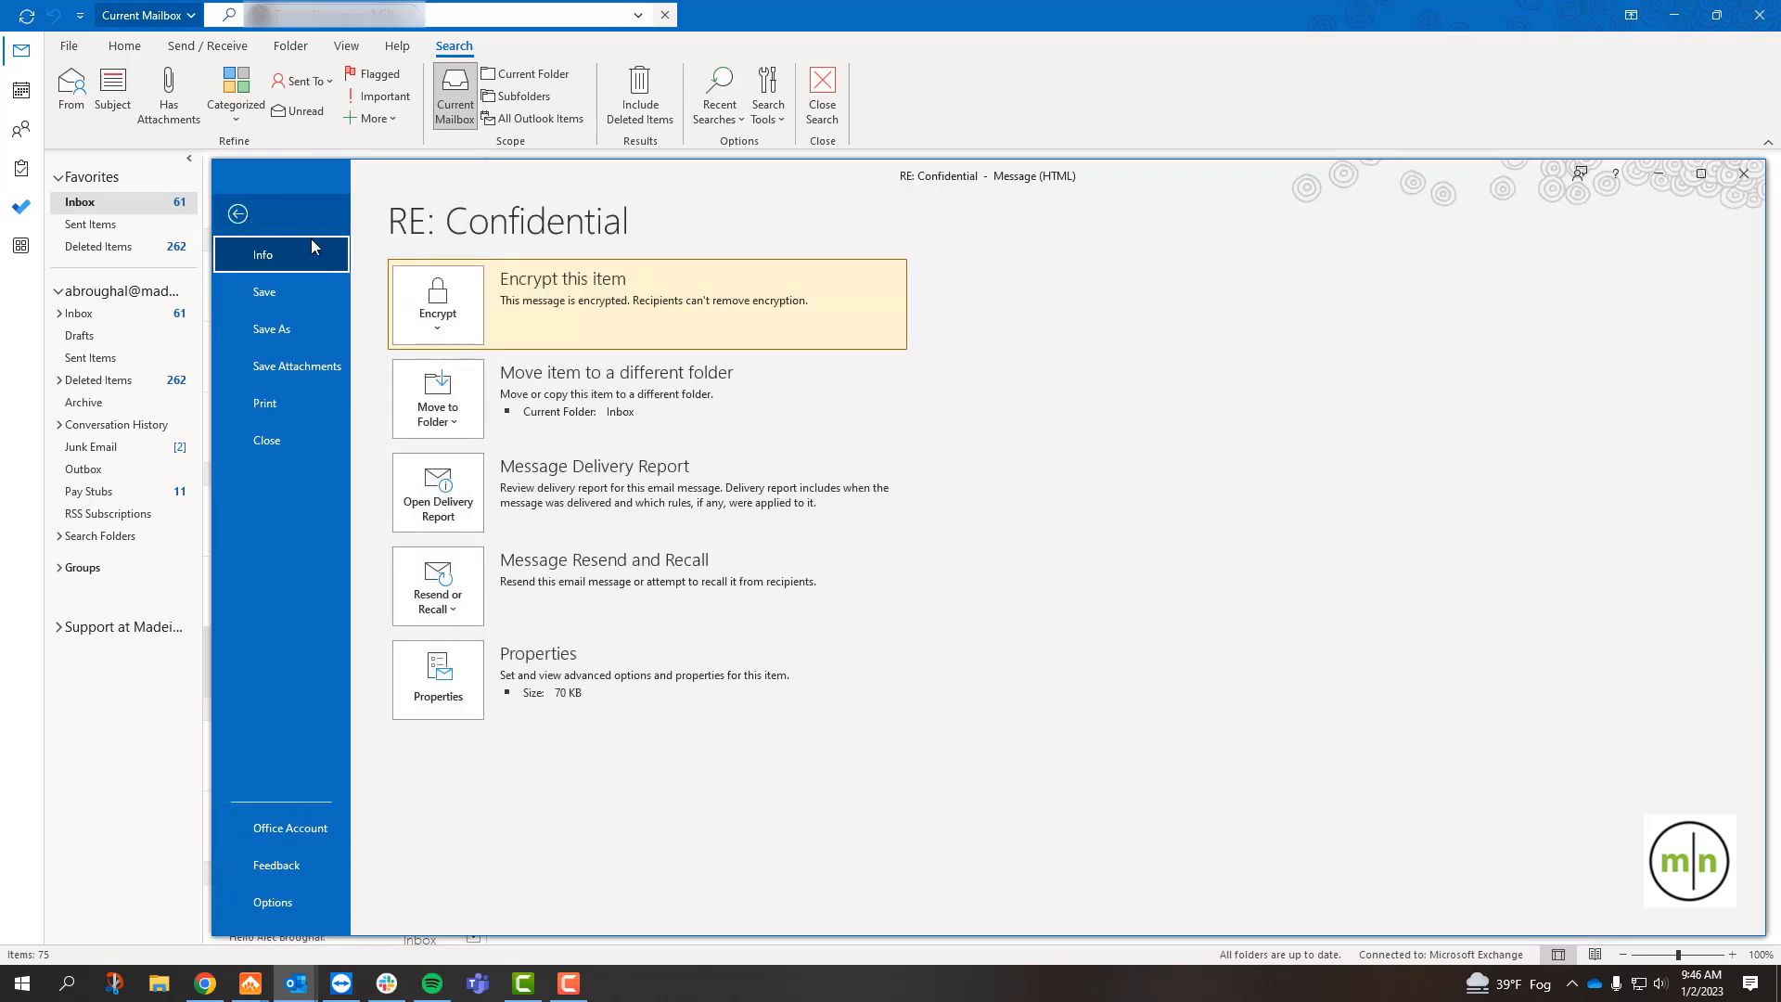
Remove encryption from the 'RE: Confidential' reply via the Encrypt choices
{"action": "left_click", "coordinate": [436, 304]}
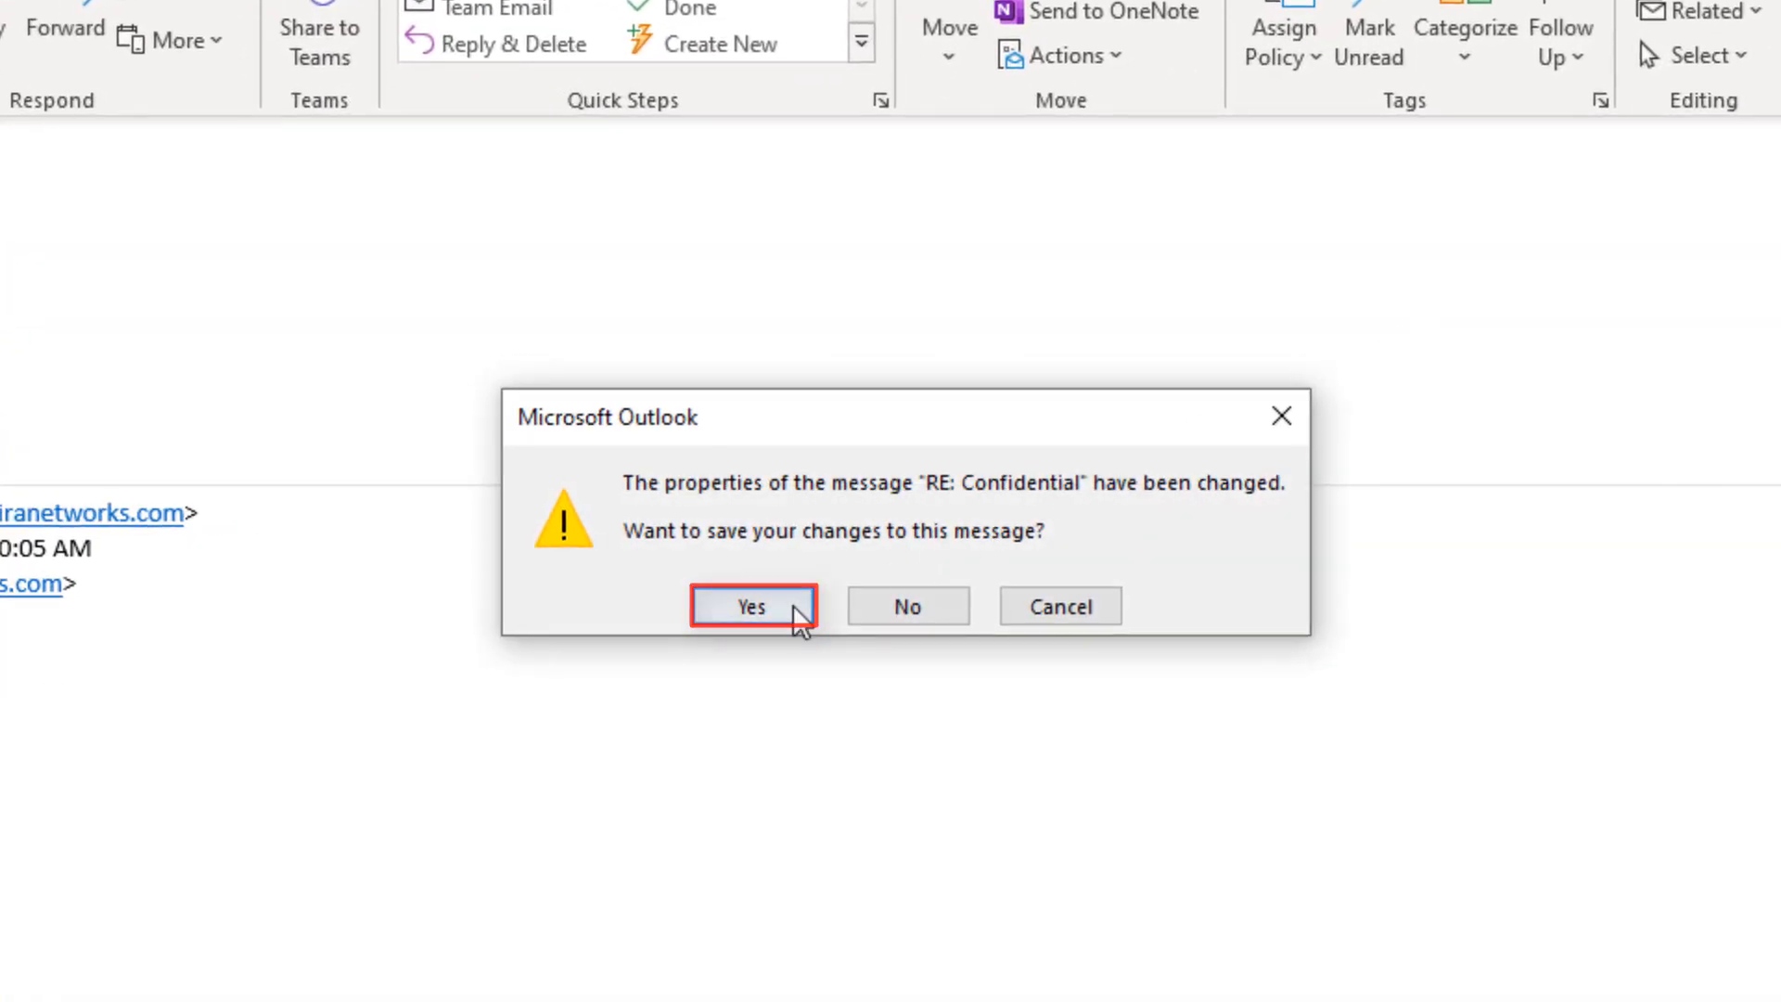
Save the decrypted reply and confirm its lock icon is gone in the list
{"action": "left_click", "coordinate": [749, 604]}
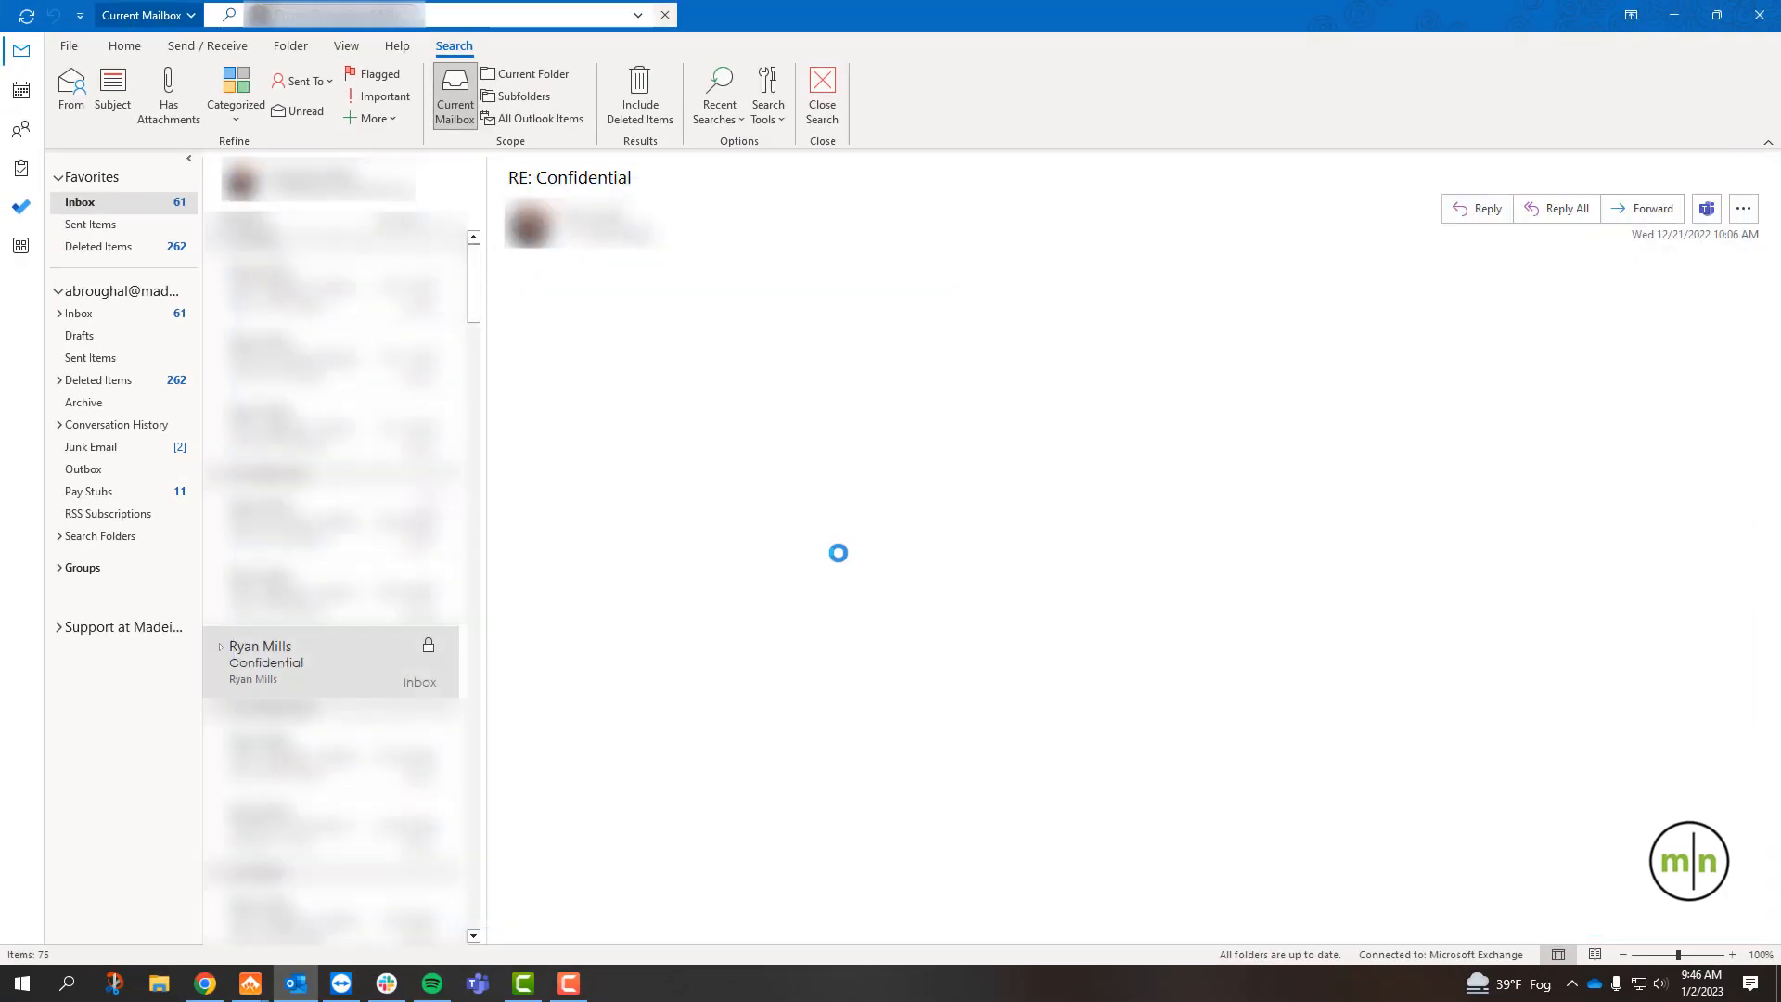
{"action": "left_click", "coordinate": [330, 662]}
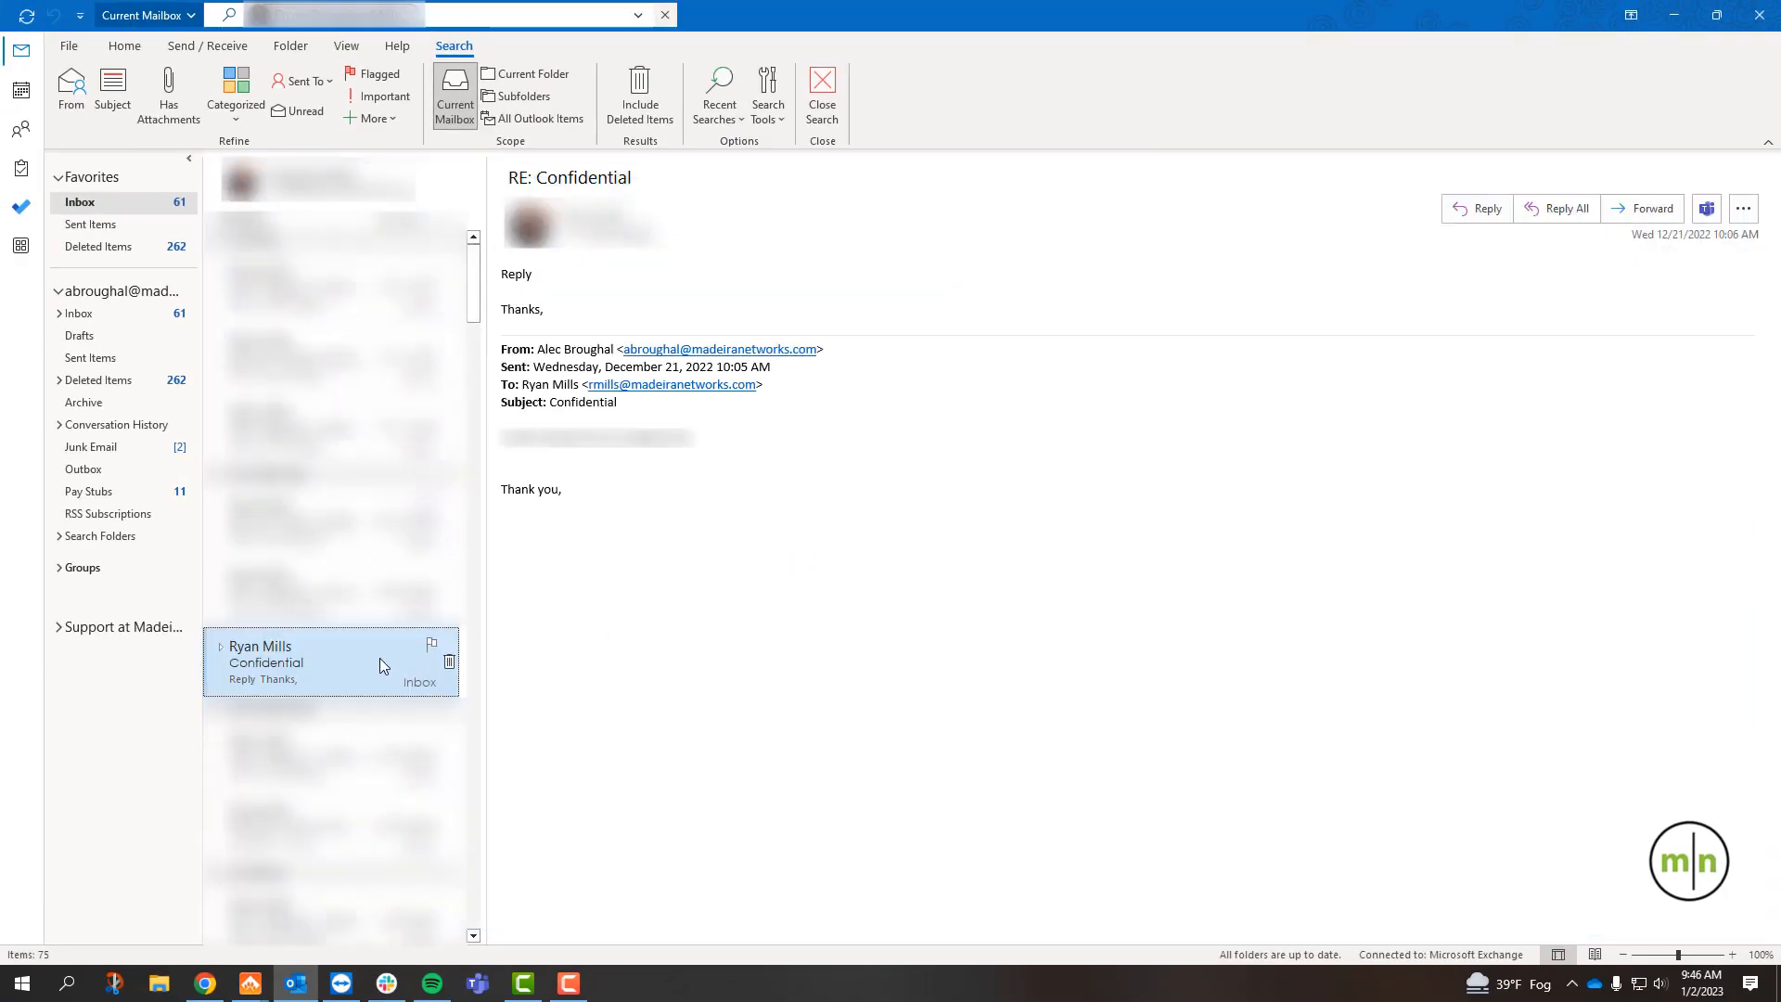
{"action": "mouse_move", "coordinate": [347, 666]}
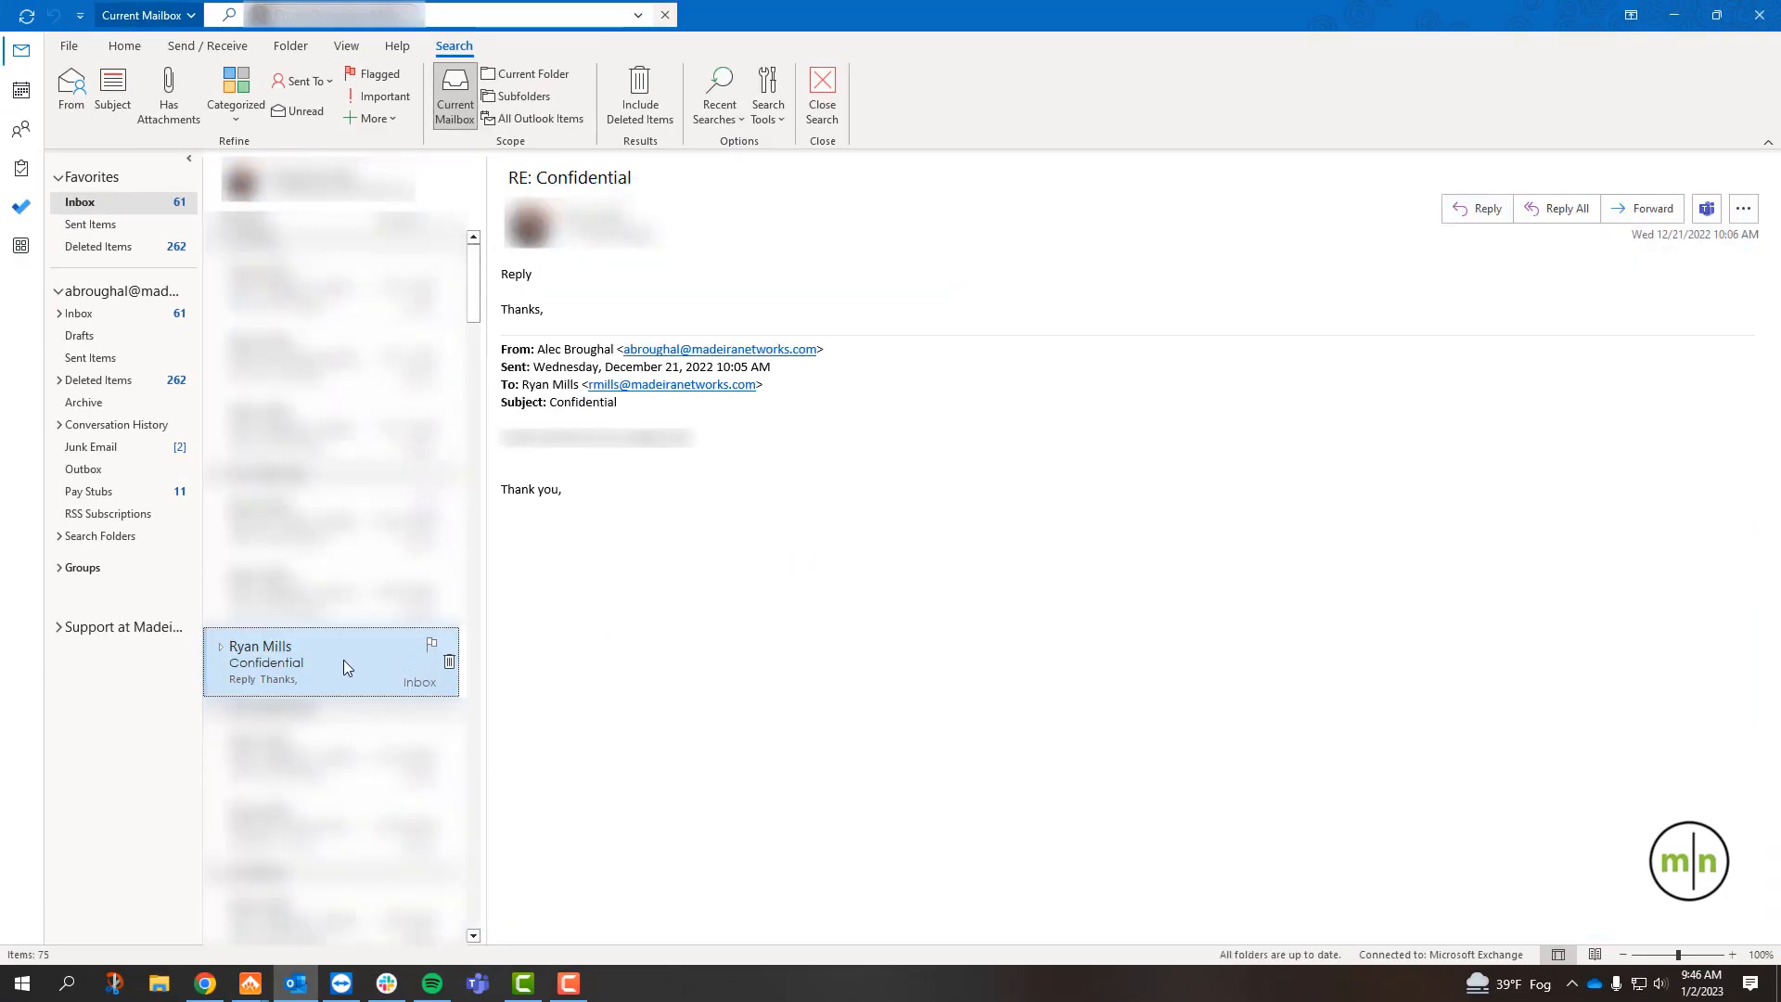
{"action": "mouse_move", "coordinate": [393, 655]}
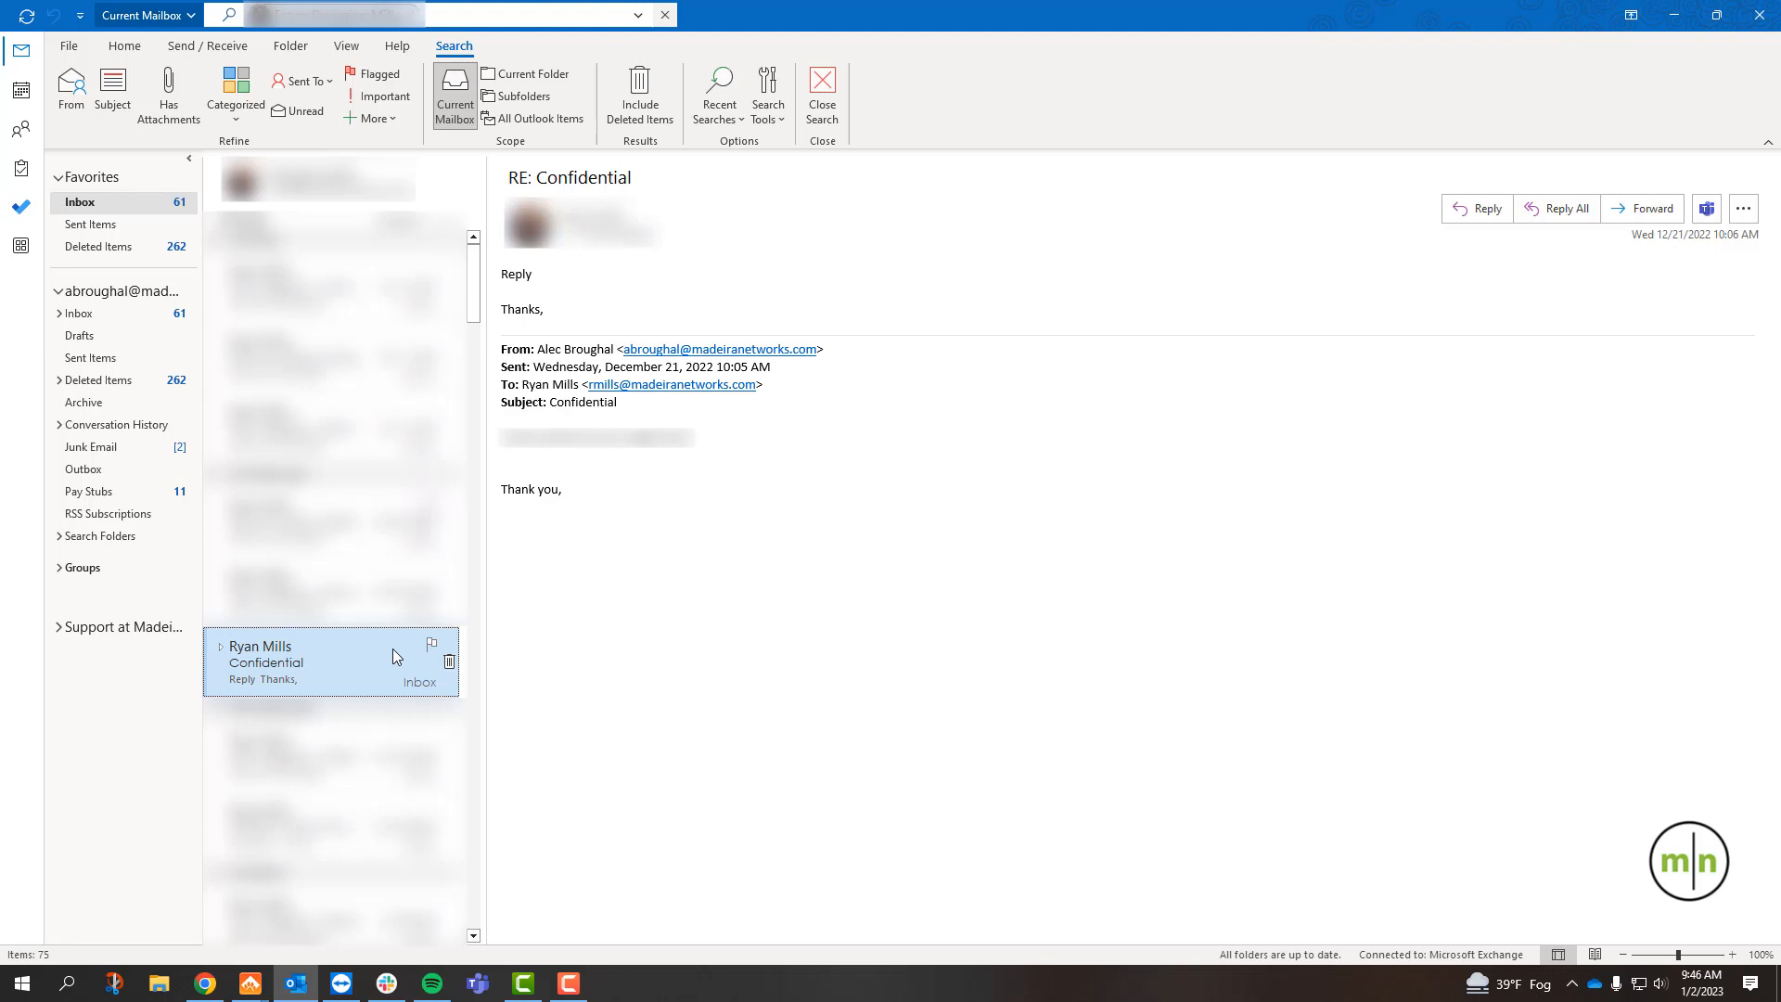